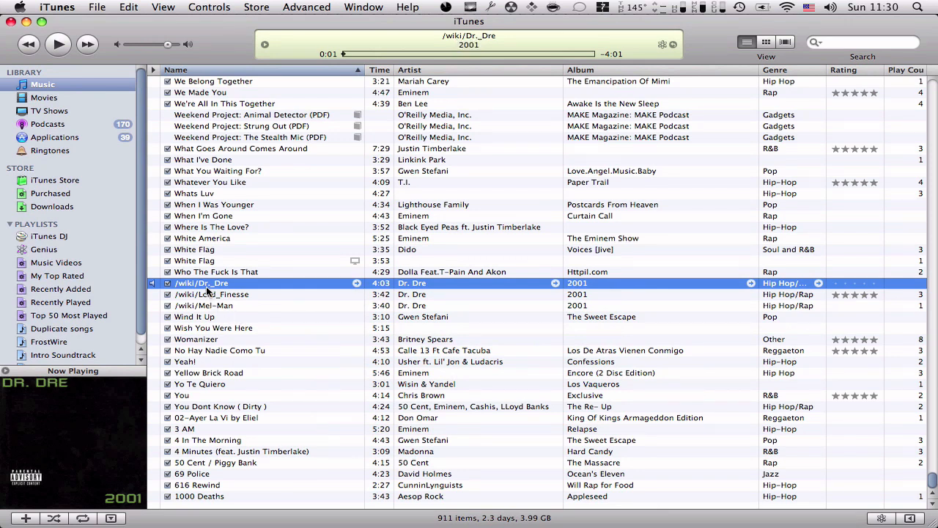
- Review the mislabeled library entries: /wiki/Lord_Finesse, /wiki/Dr._Dre, Track 13 and Track 16
click(211, 294)
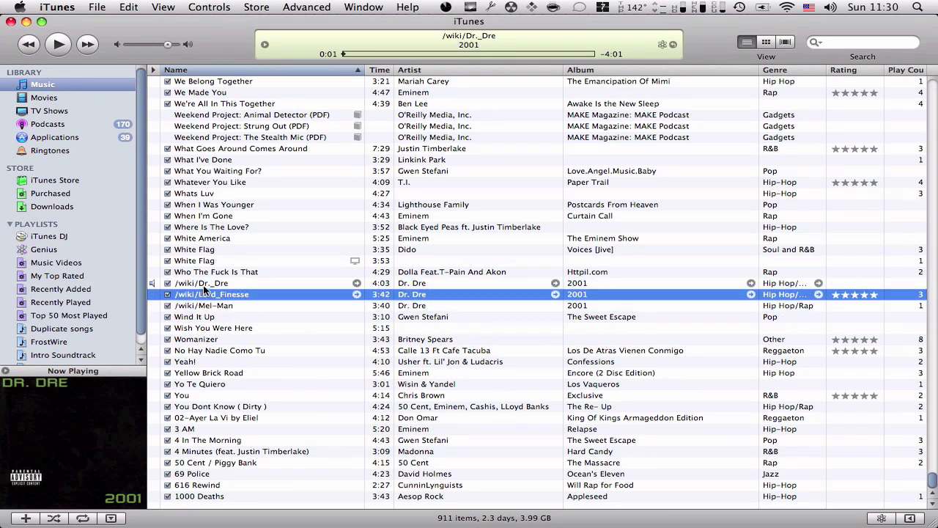
click(202, 283)
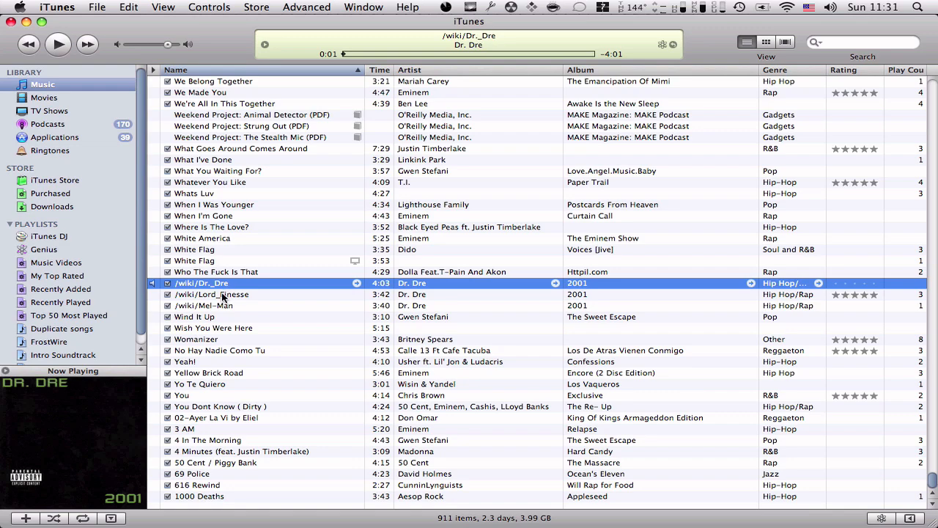
mouse_move(224, 301)
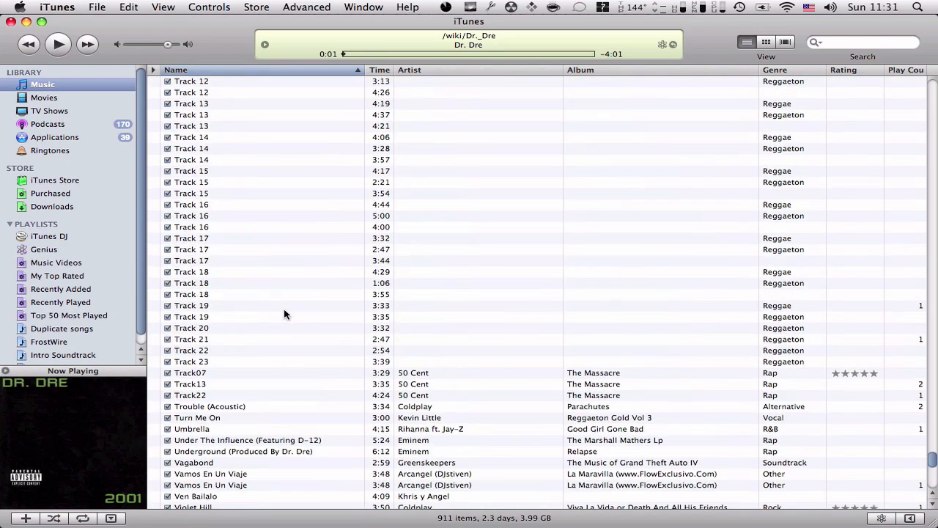
scroll(up, 3)
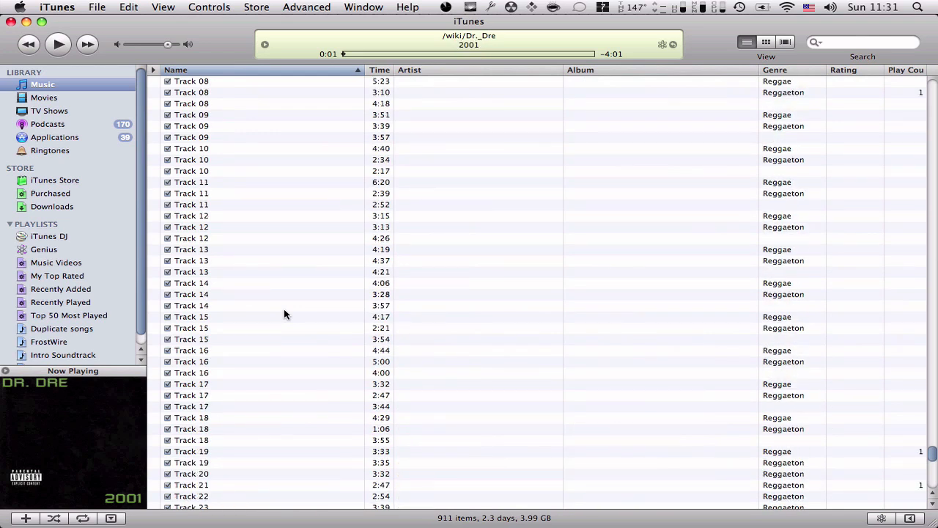
mouse_move(254, 324)
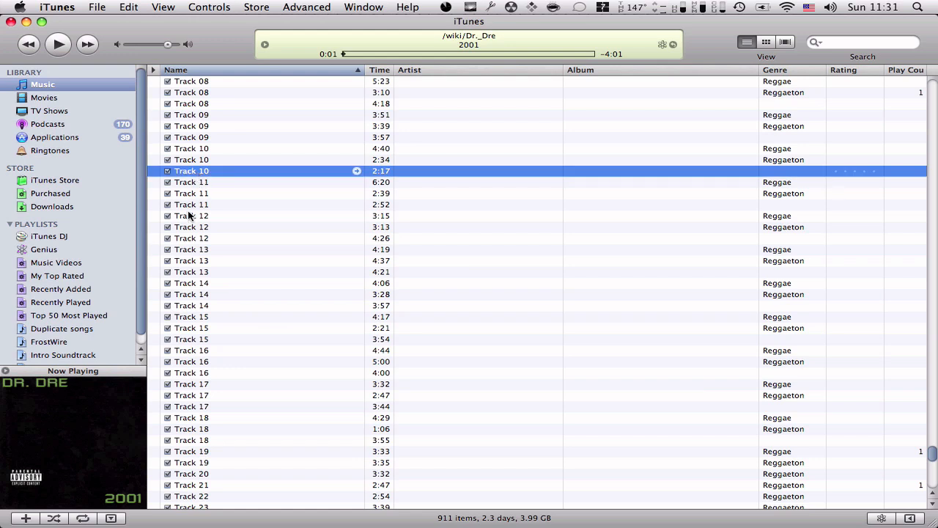
click(190, 271)
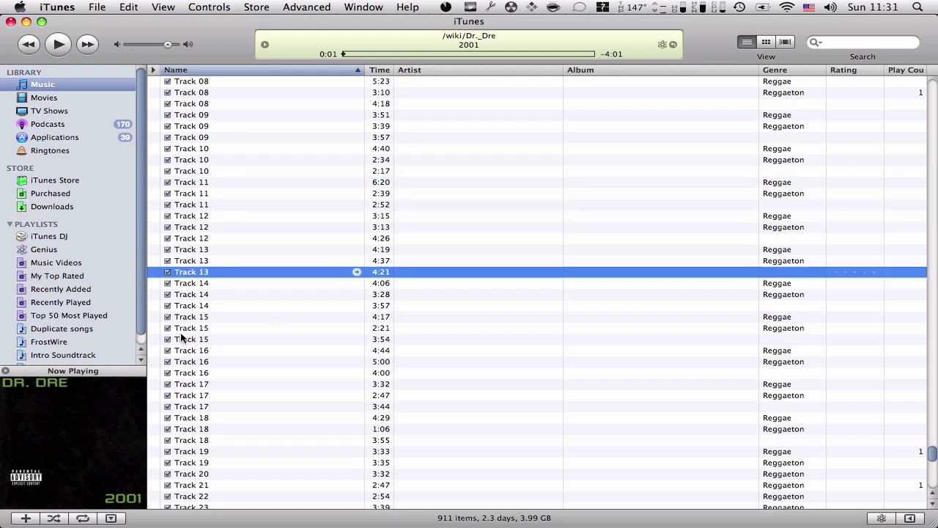
click(191, 350)
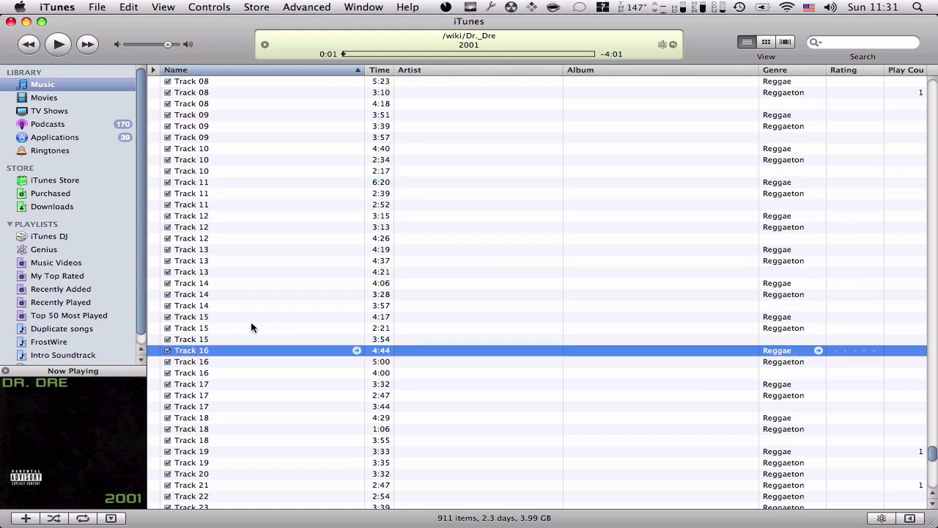
scroll(down, 3)
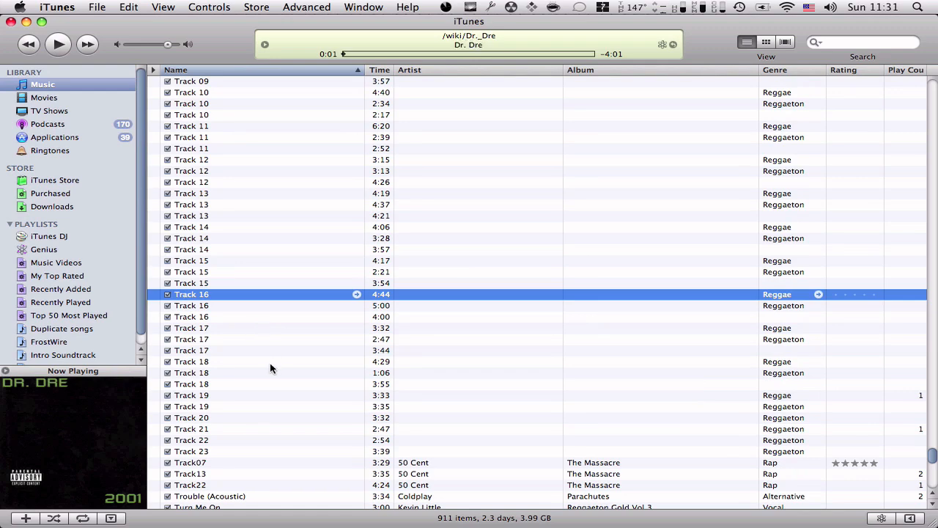
scroll(down, 3)
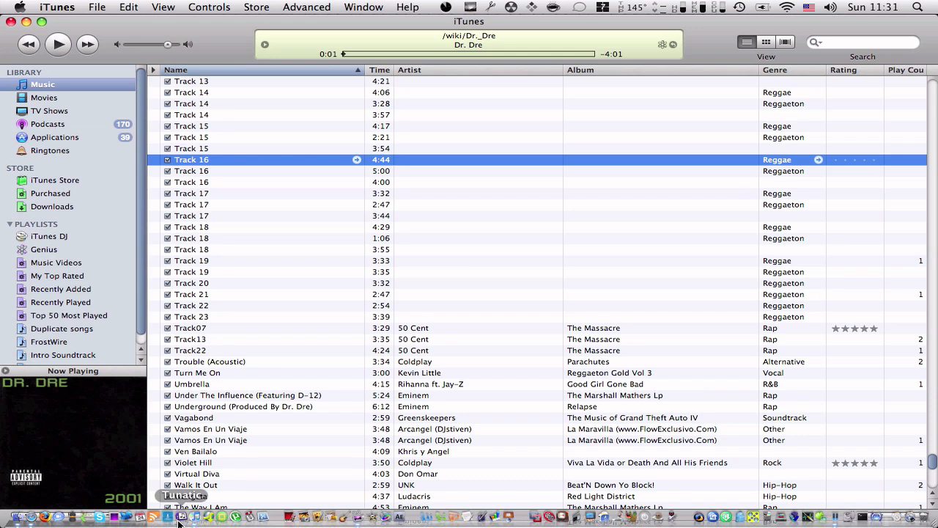
mouse_move(181, 513)
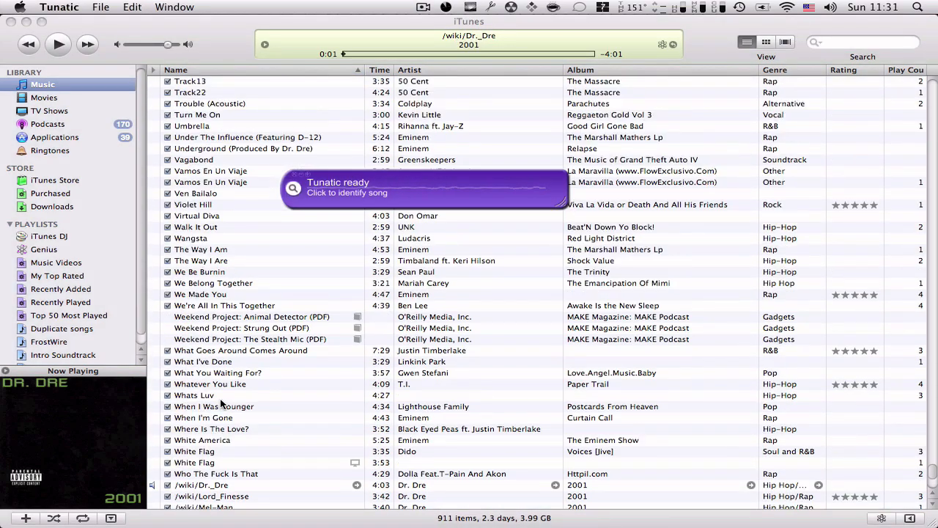
scroll(up, 3)
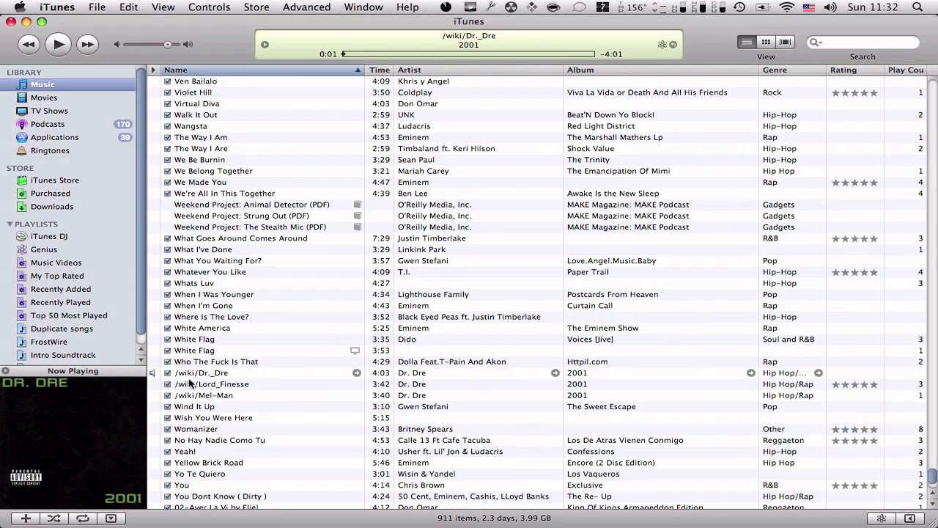
click(220, 372)
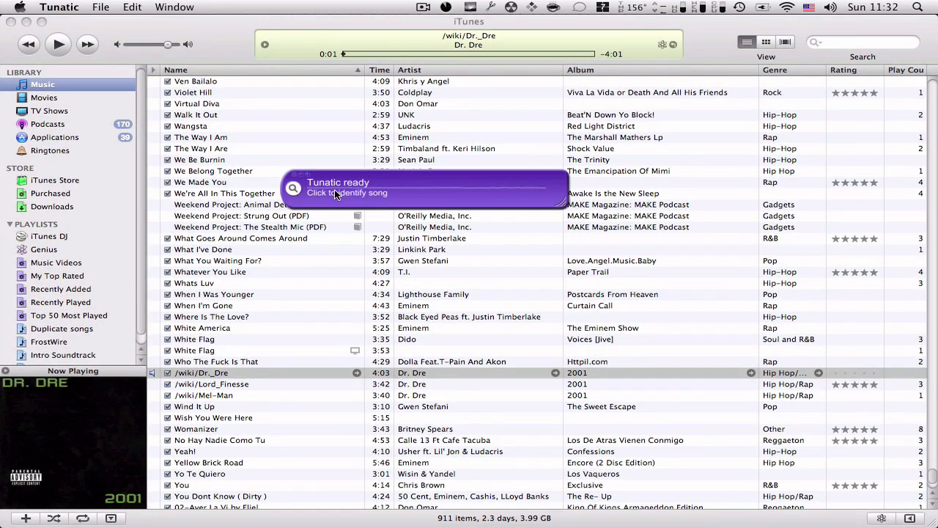
mouse_move(541, 192)
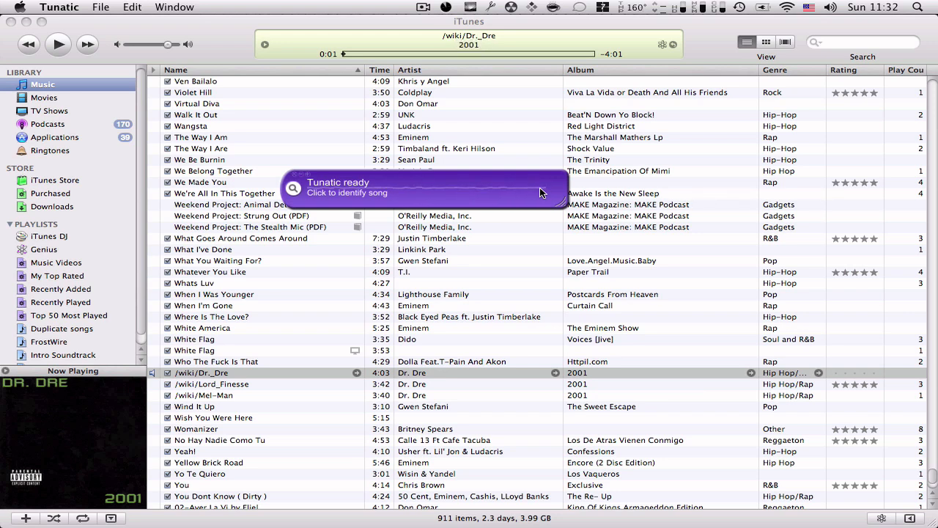
mouse_move(384, 202)
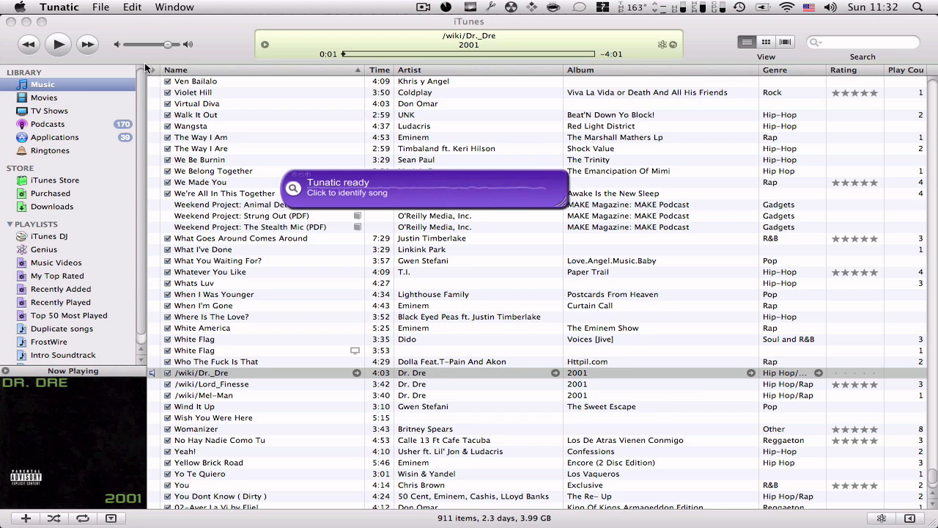
mouse_move(297, 194)
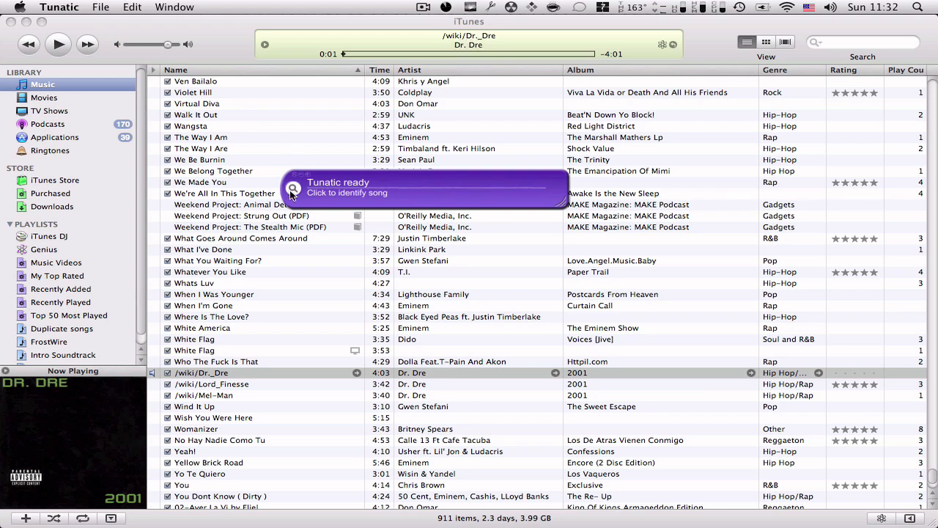
mouse_move(359, 201)
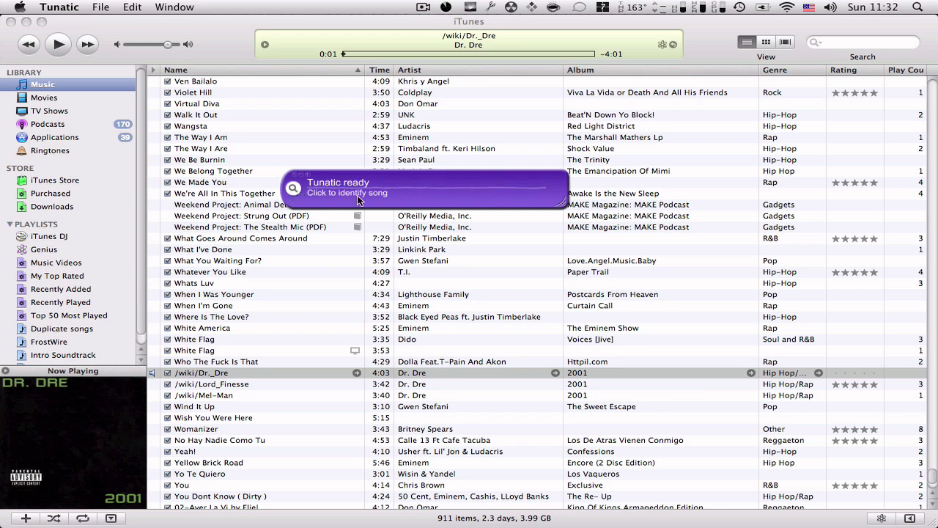
mouse_move(248, 379)
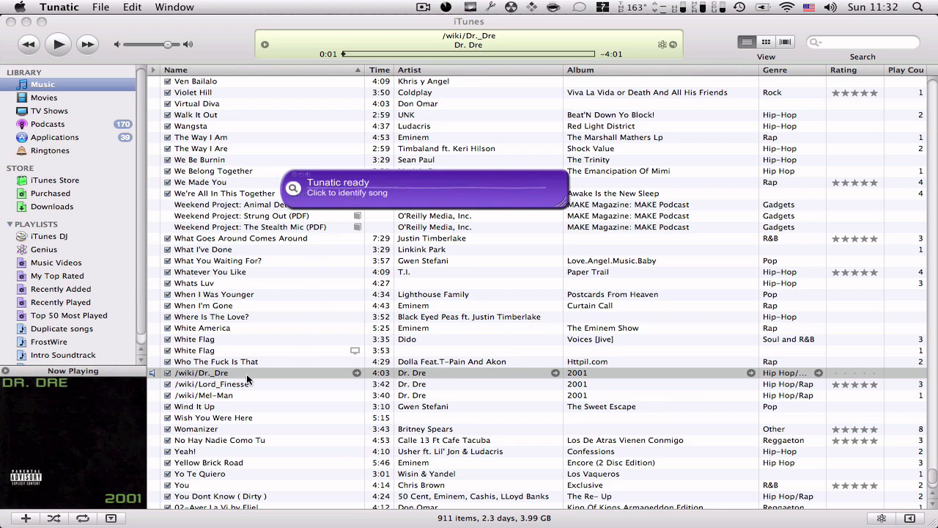
mouse_move(238, 383)
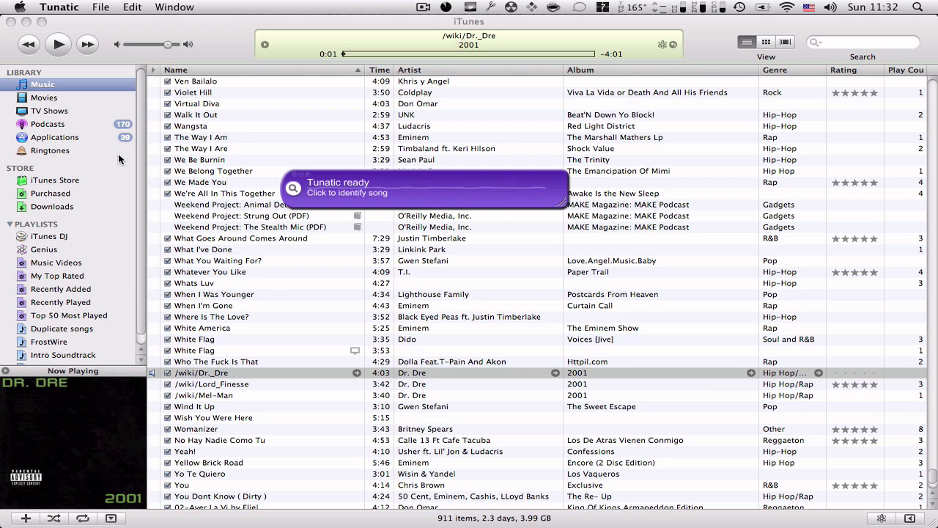
mouse_move(342, 195)
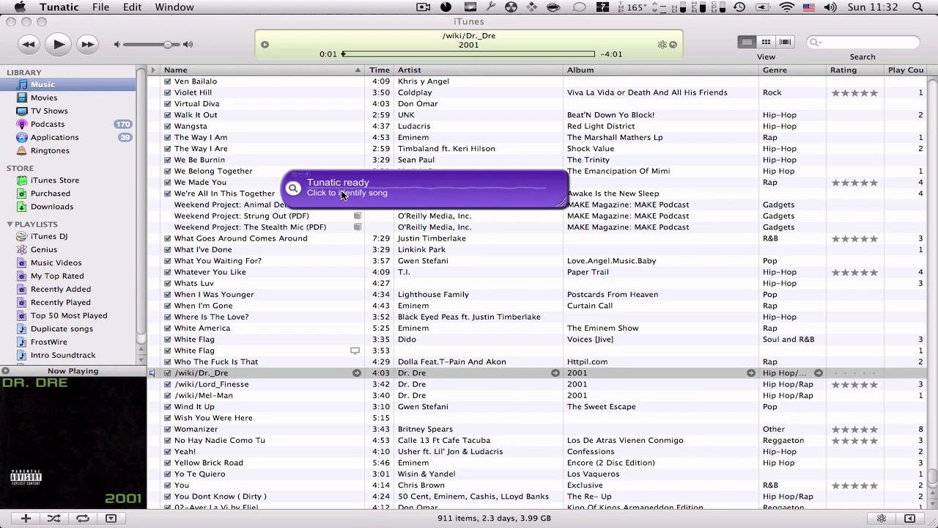
mouse_move(523, 192)
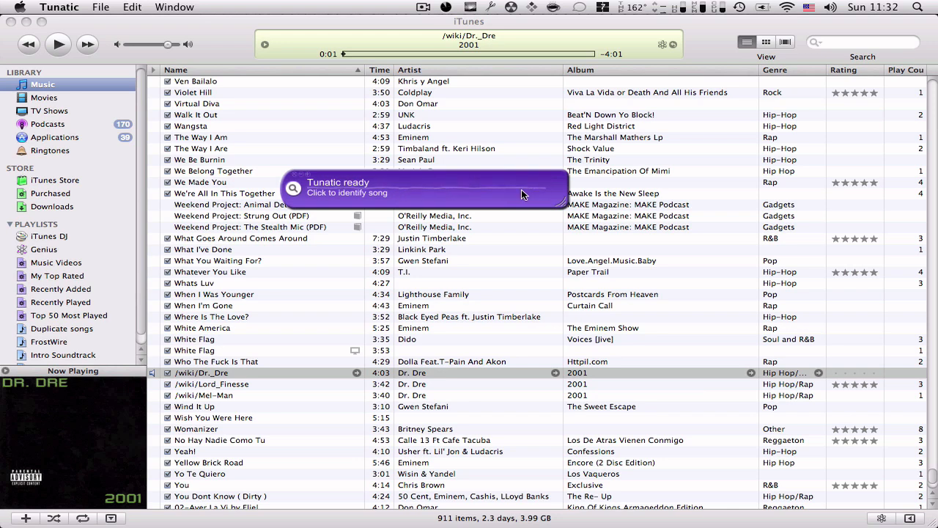
mouse_move(406, 215)
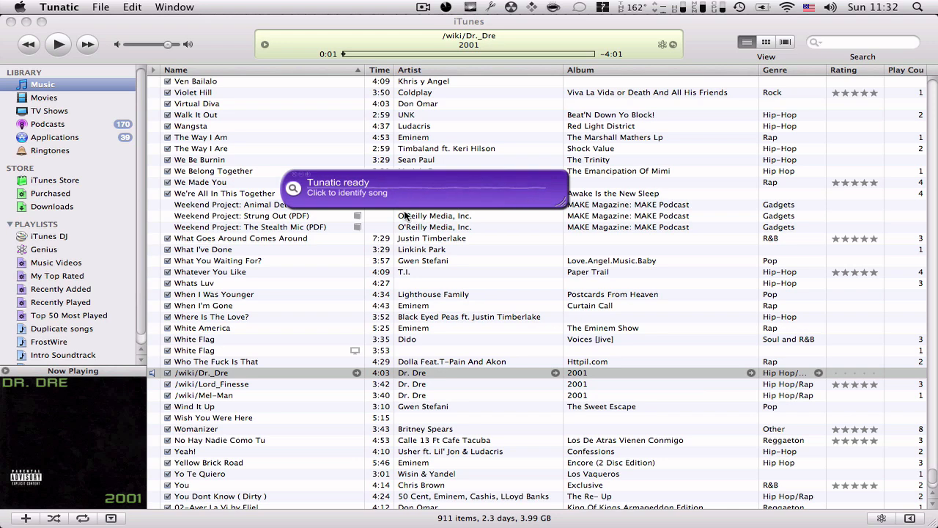
mouse_move(398, 213)
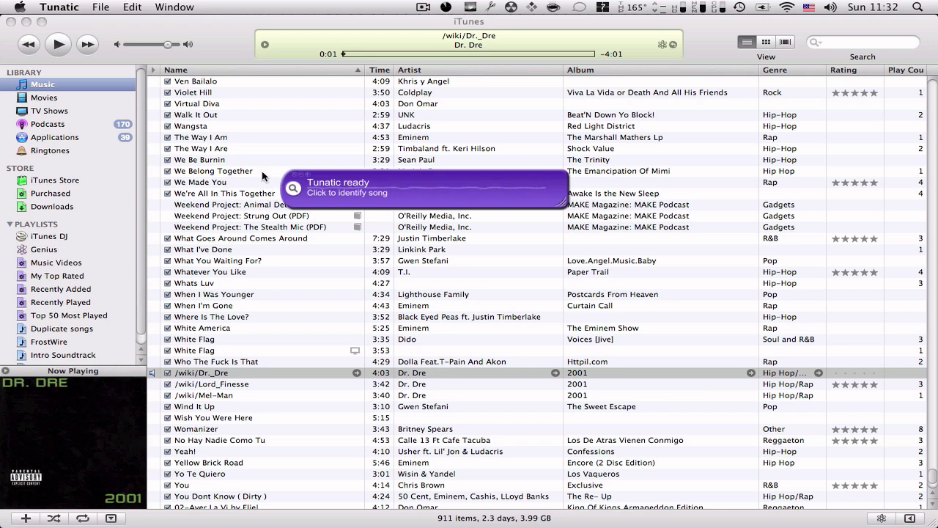
mouse_move(244, 55)
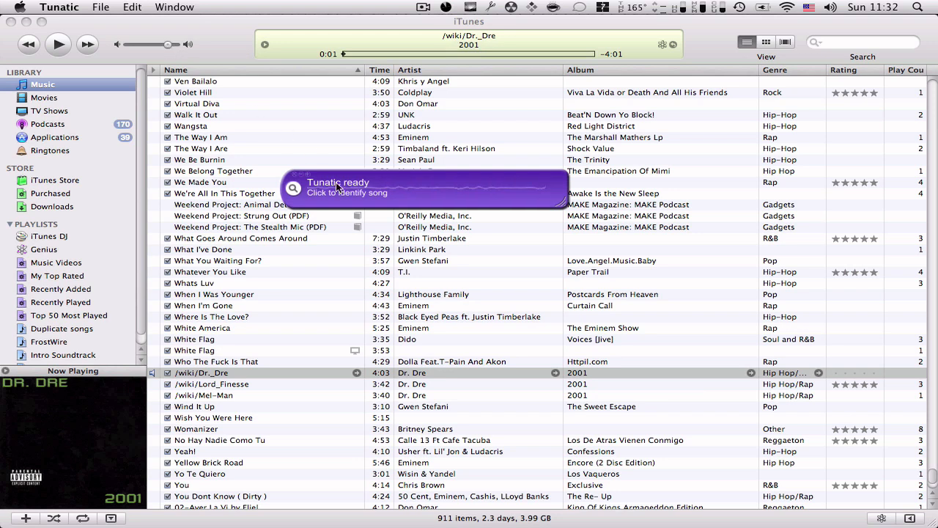
mouse_move(428, 195)
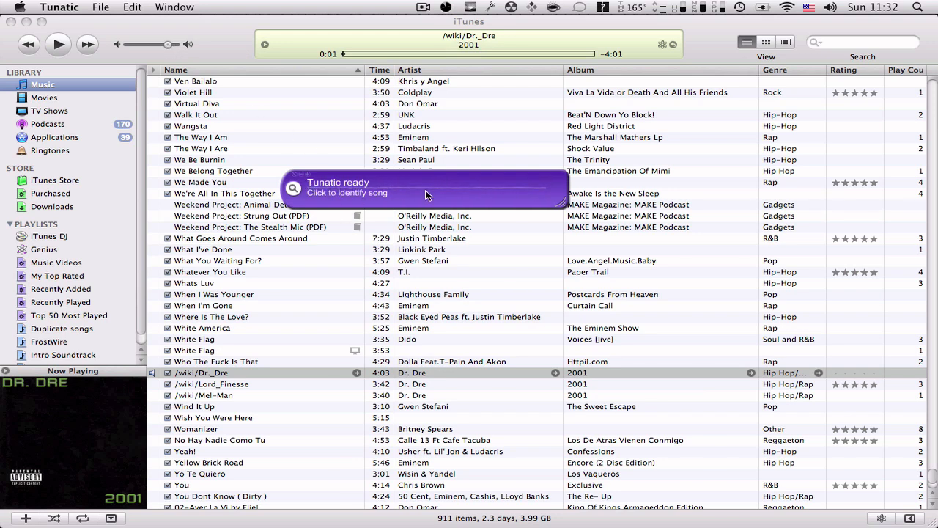
mouse_move(303, 203)
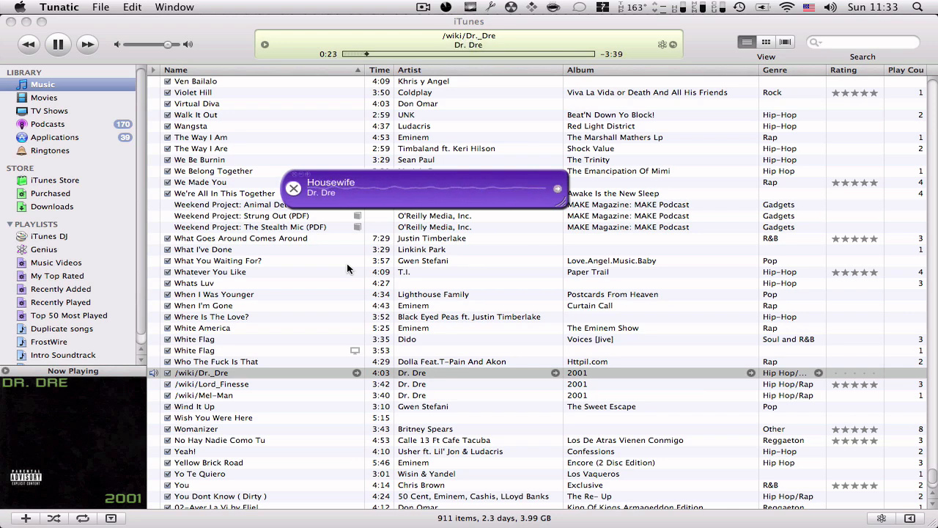
mouse_move(224, 156)
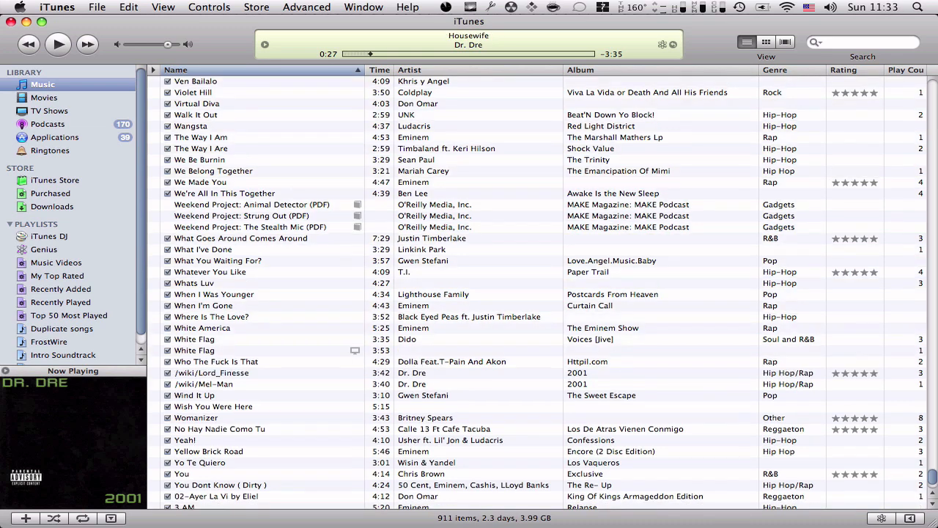
- Scroll to the 2001 Dr. Dre track named /wiki/Lord_Finesse and select it
scroll(down, 3)
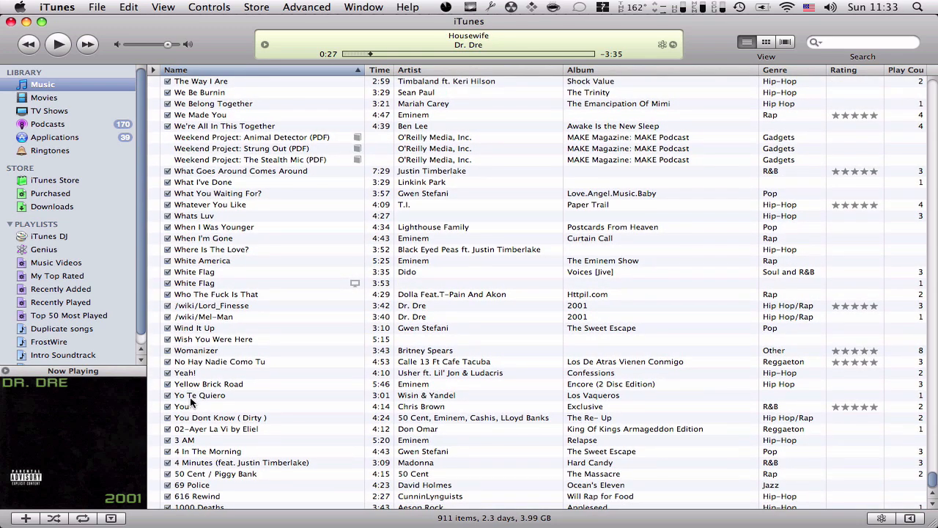
click(213, 305)
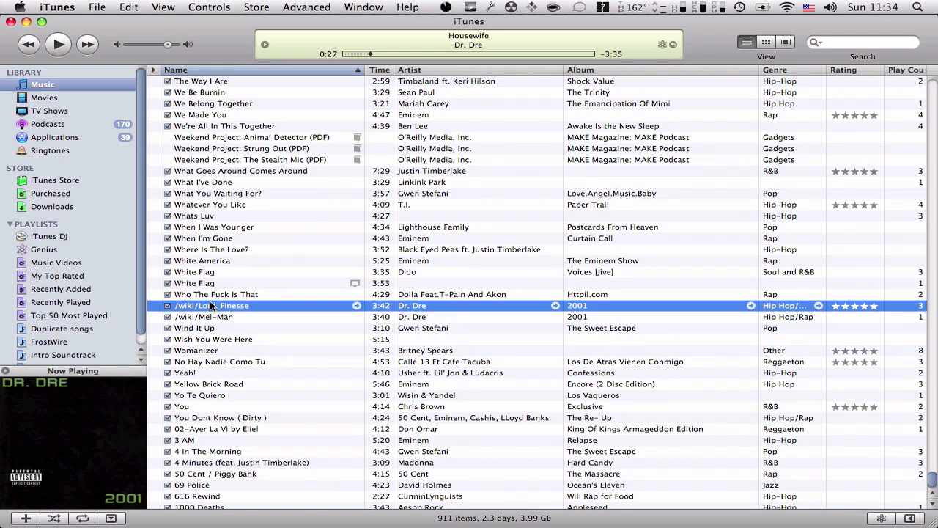
mouse_move(212, 349)
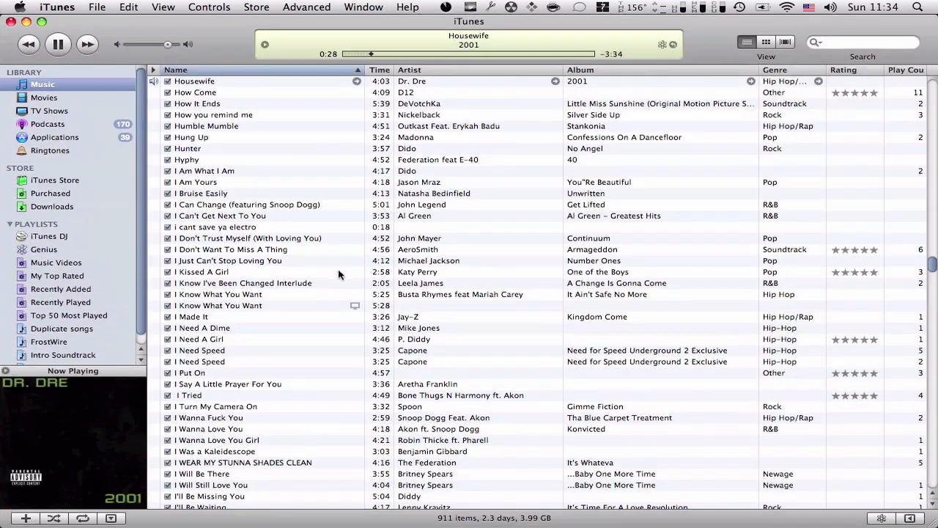
scroll(down, 3)
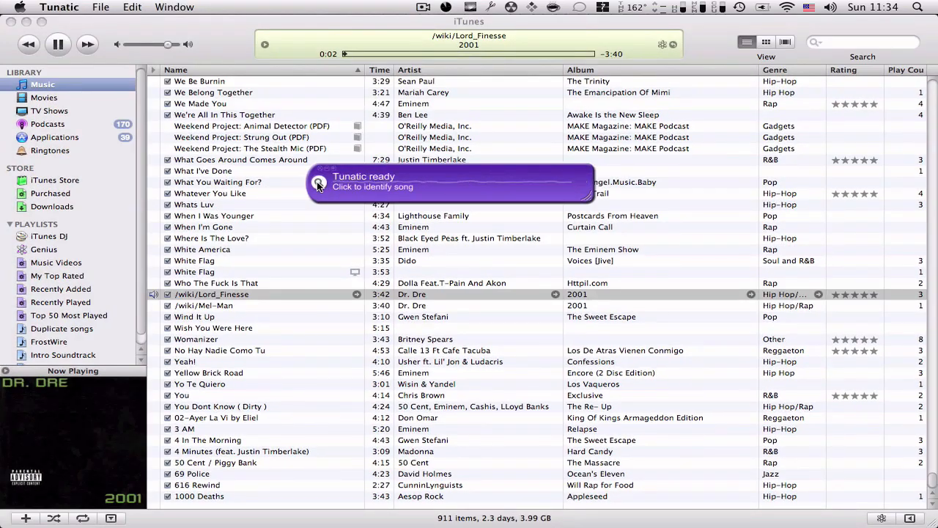
- Run Tunatic's song identification on the playing /wiki/Lord_Finesse track
click(318, 184)
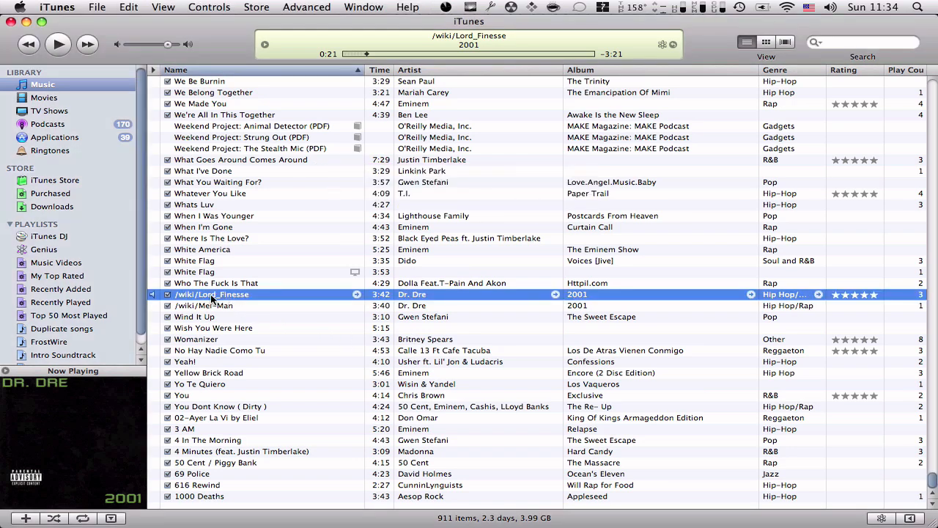
- Change the /wiki/Lord_Finesse track's name to 'Bang Bang'
double_click(212, 294)
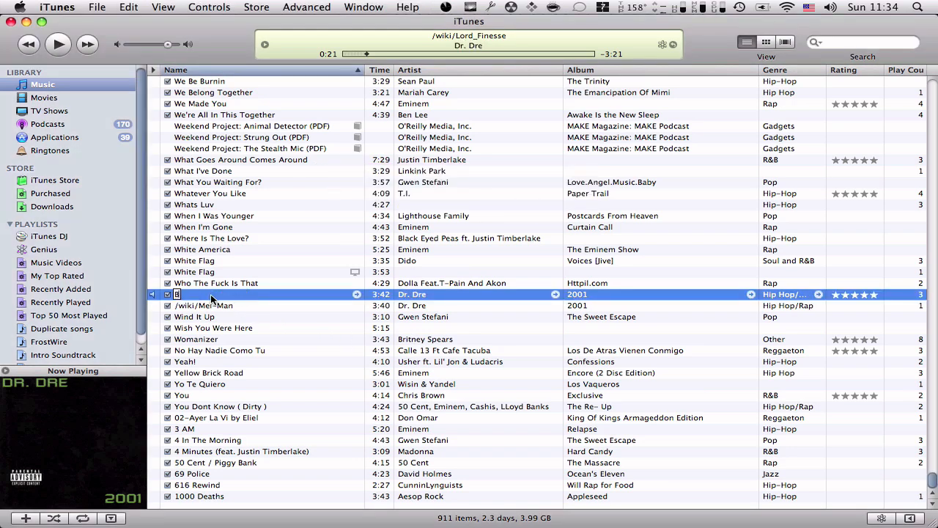
text(Bang B)
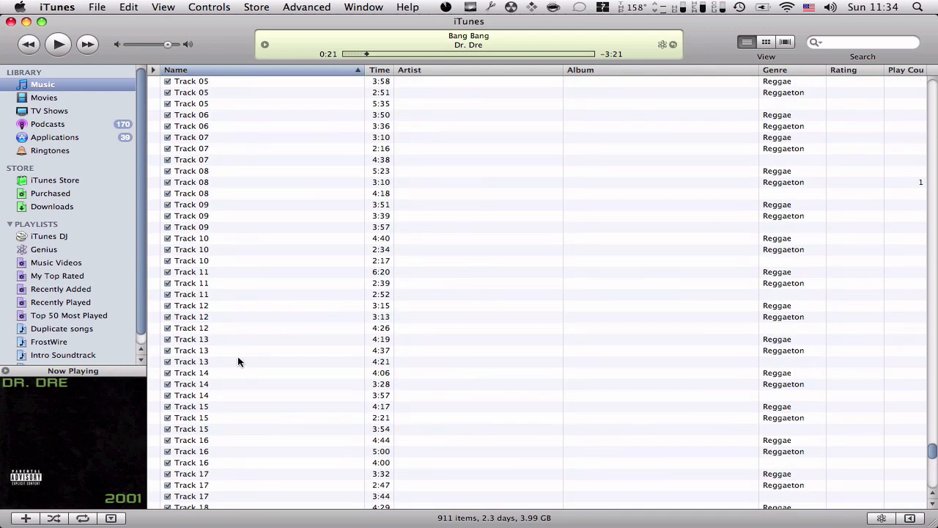
- Scroll to 50 Cent's Track07, Track13 and Track22, then select Track07
scroll(down, 3)
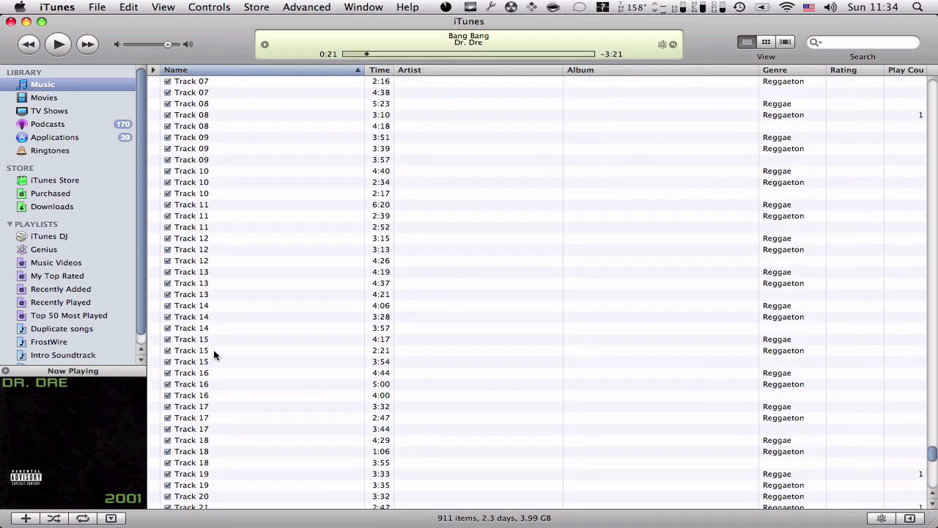
scroll(down, 3)
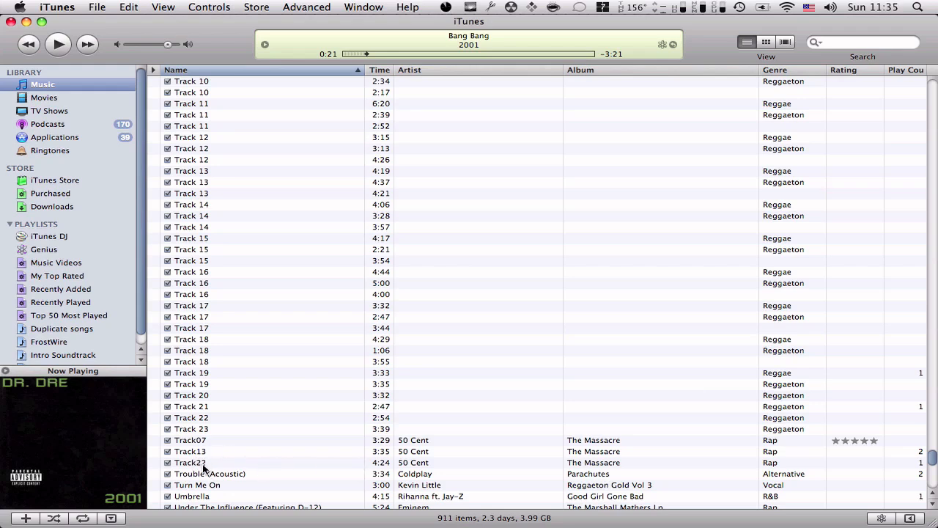
scroll(down, 3)
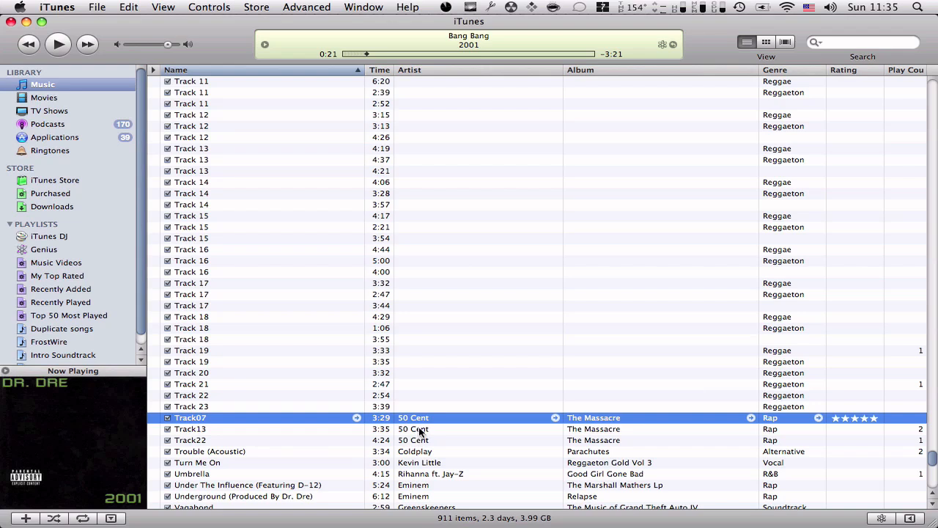
mouse_move(185, 424)
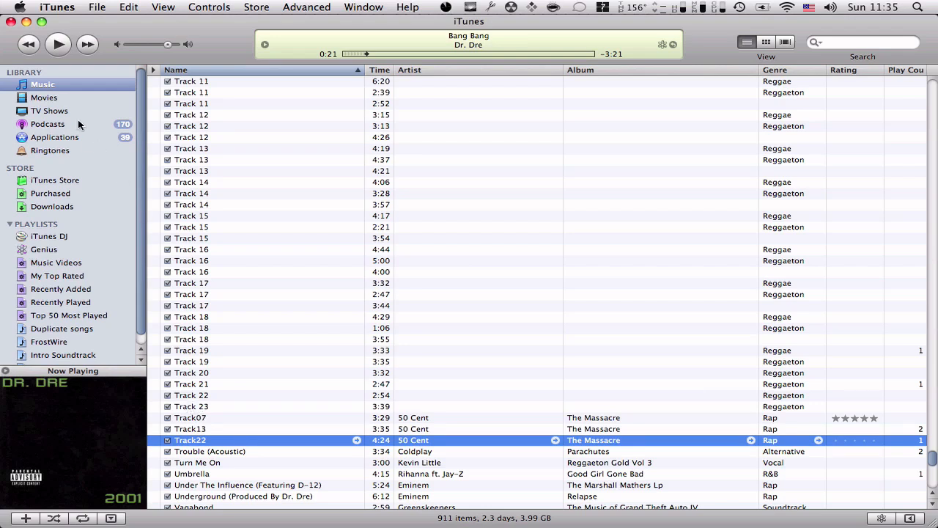
mouse_move(194, 418)
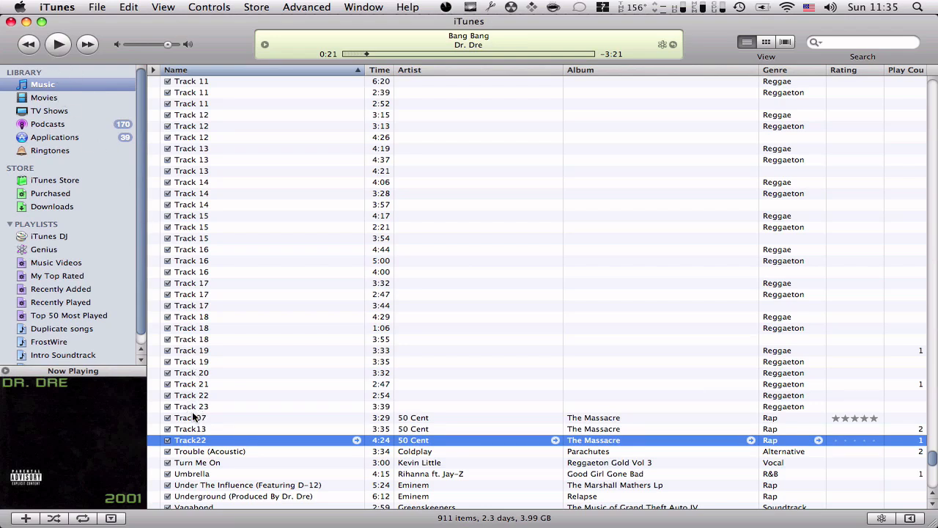
click(191, 417)
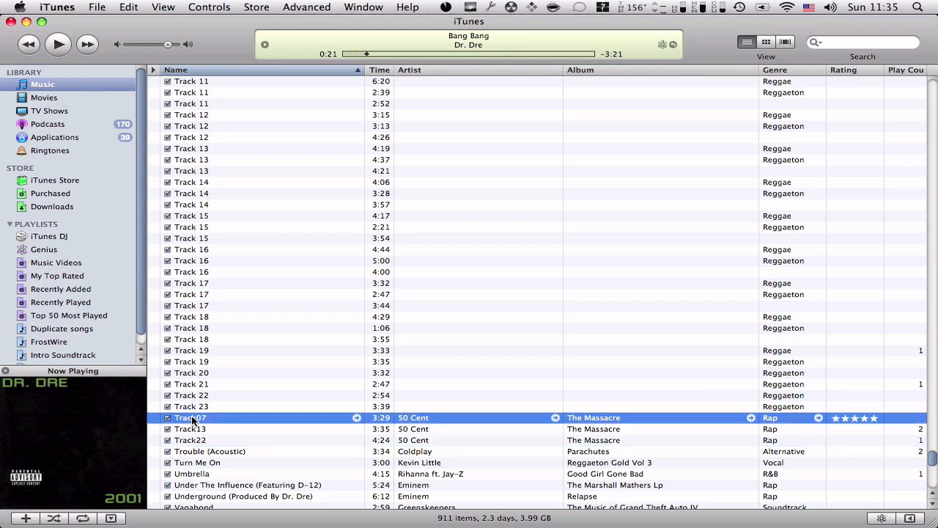
- Play 50 Cent's Track07 from The Massacre
double_click(191, 417)
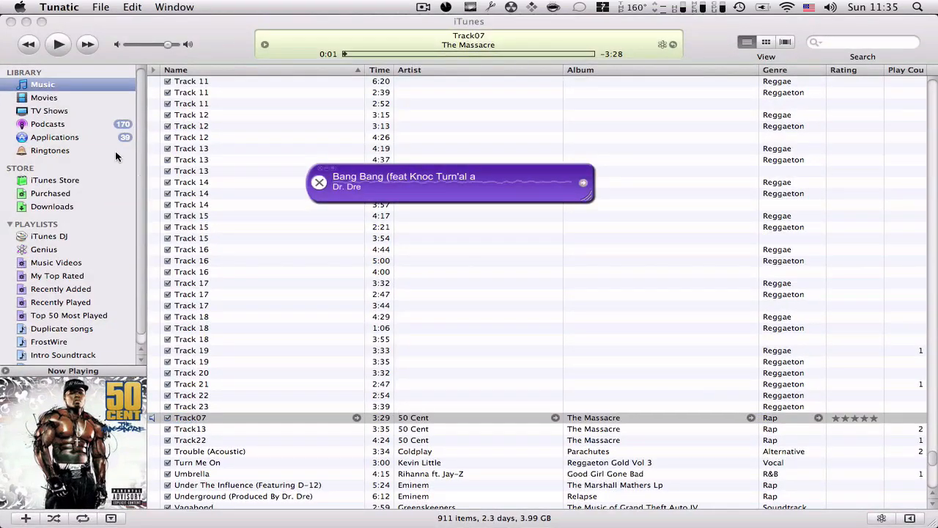
mouse_move(337, 192)
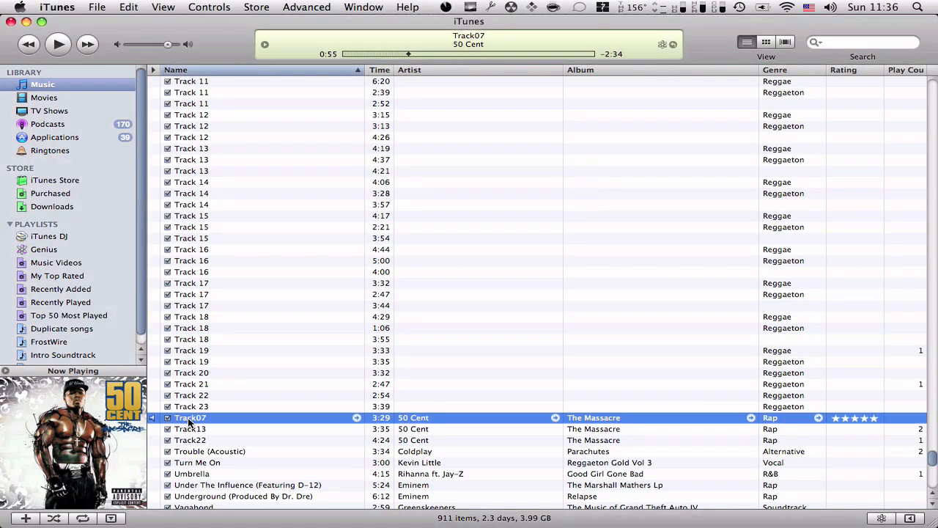
- Retitle the playing 50 Cent Track07 as 'Candy Shop' and scroll the list
double_click(190, 417)
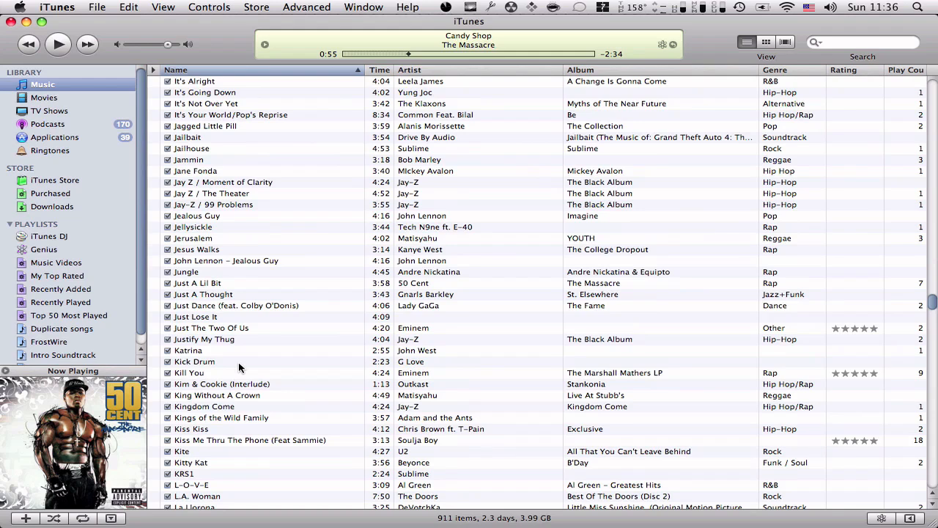
scroll(up, 3)
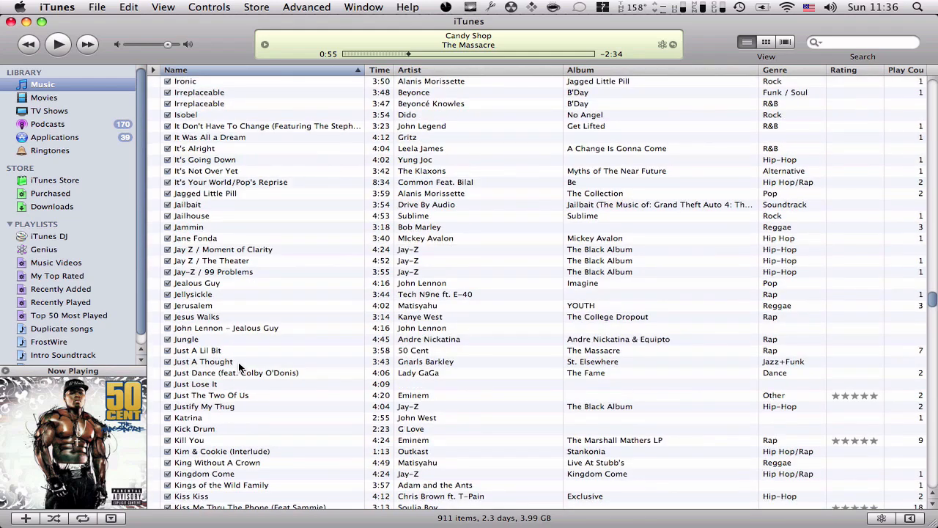
mouse_move(198, 257)
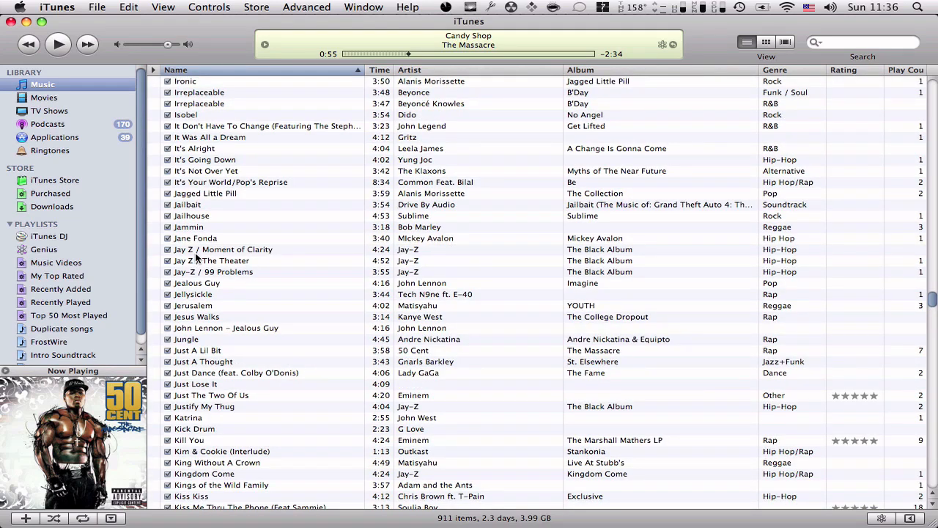
scroll(down, 3)
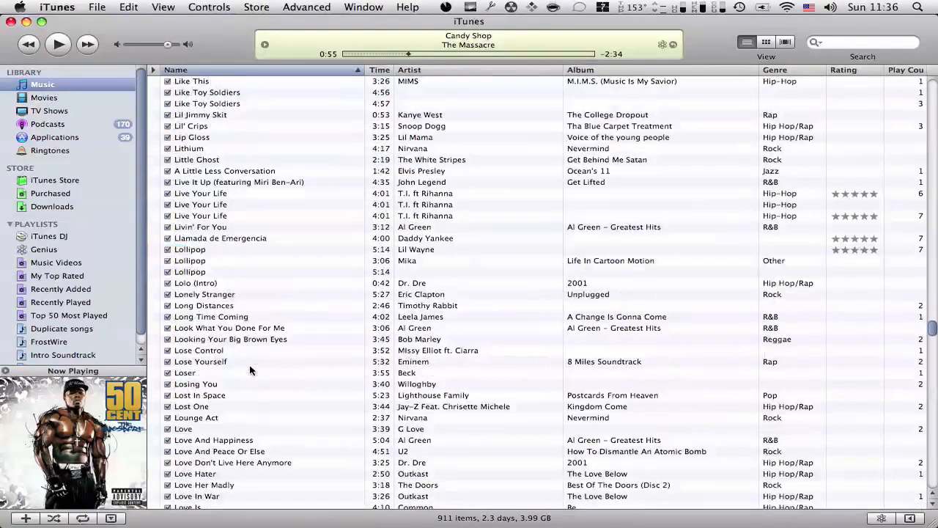
scroll(down, 3)
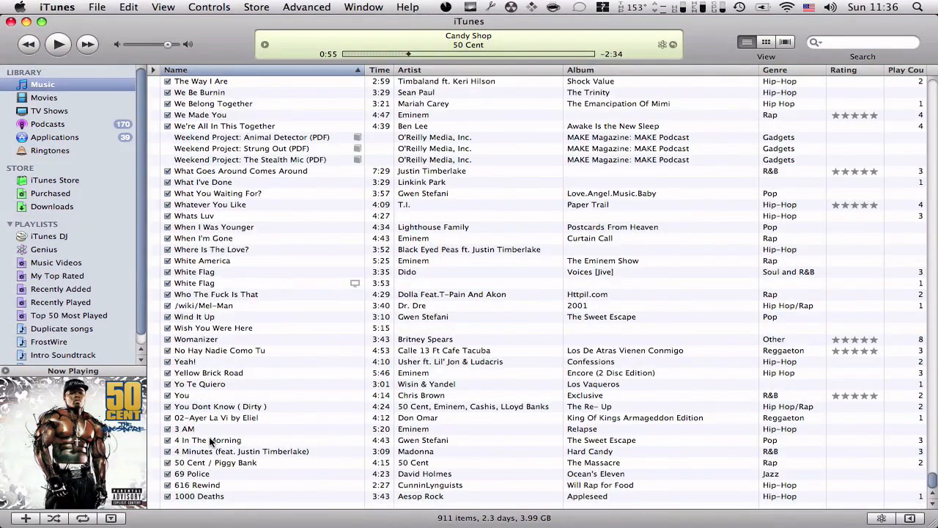
- Select Eliel's 02-Ayer La Vi, hide iTunes, and clear Tunatic's last result
click(216, 418)
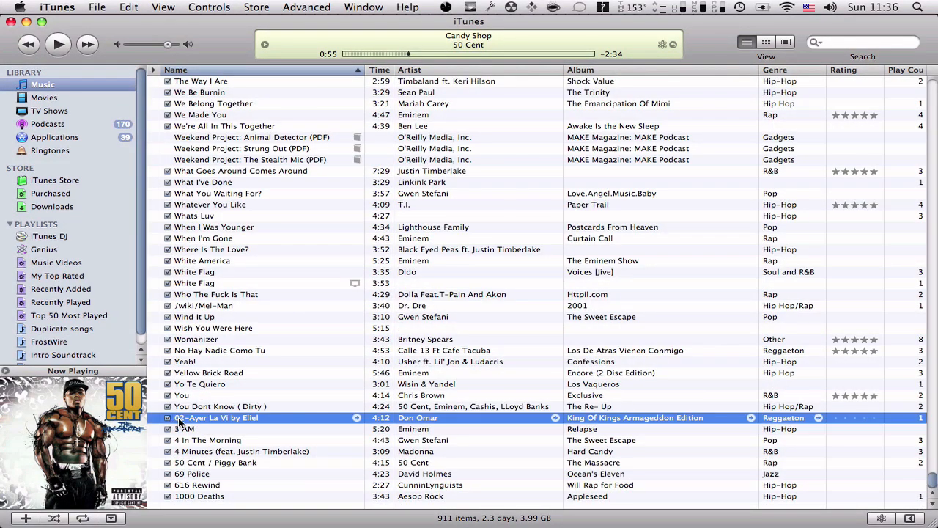
mouse_move(234, 424)
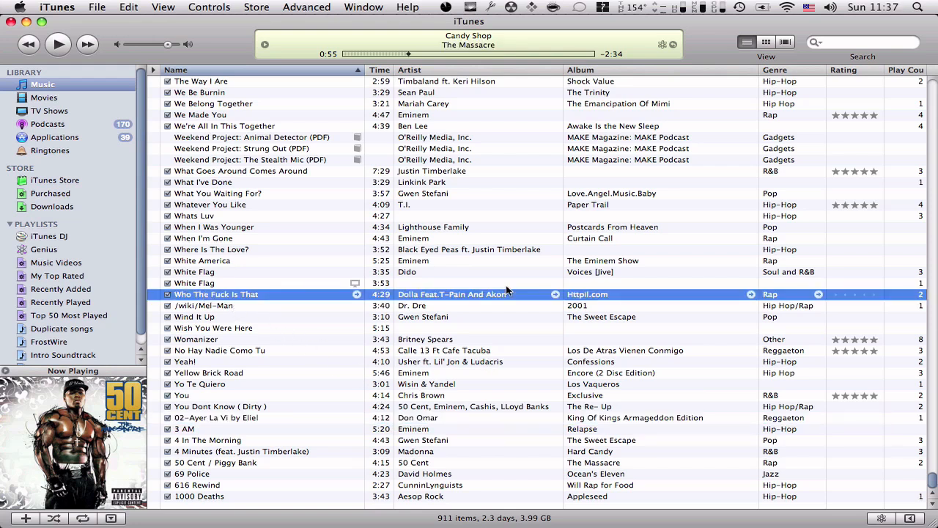
mouse_move(579, 299)
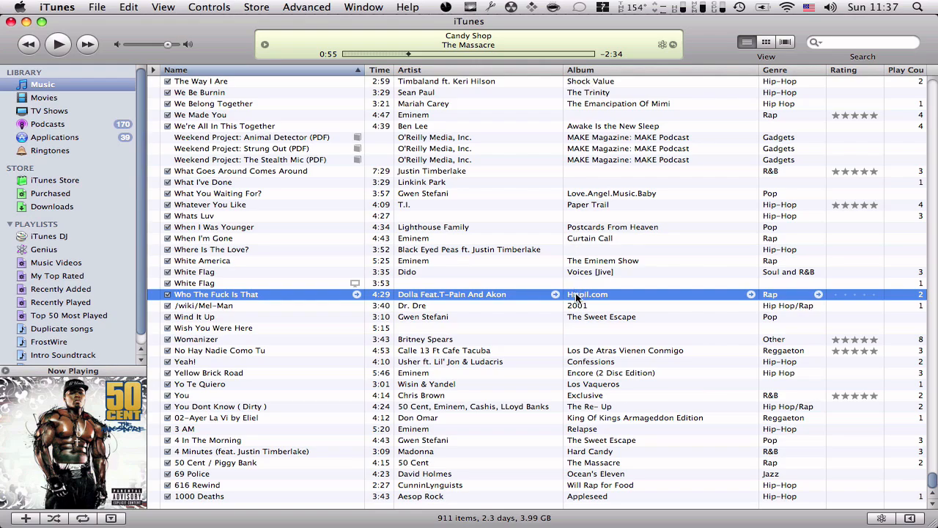
scroll(up, 3)
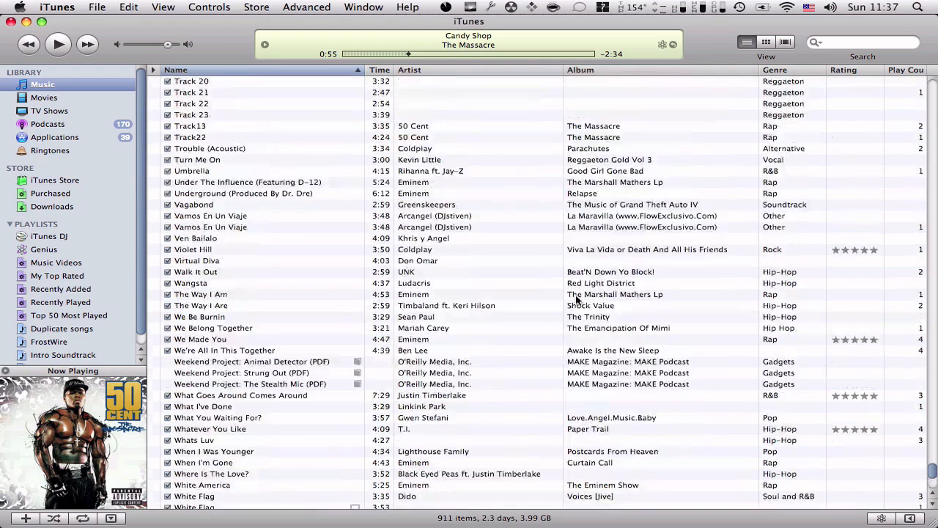
scroll(up, 3)
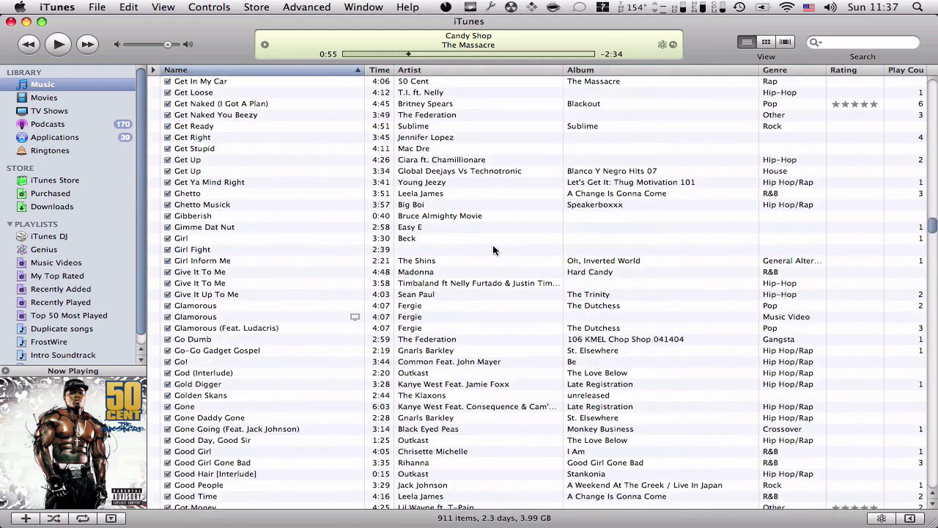
click(25, 22)
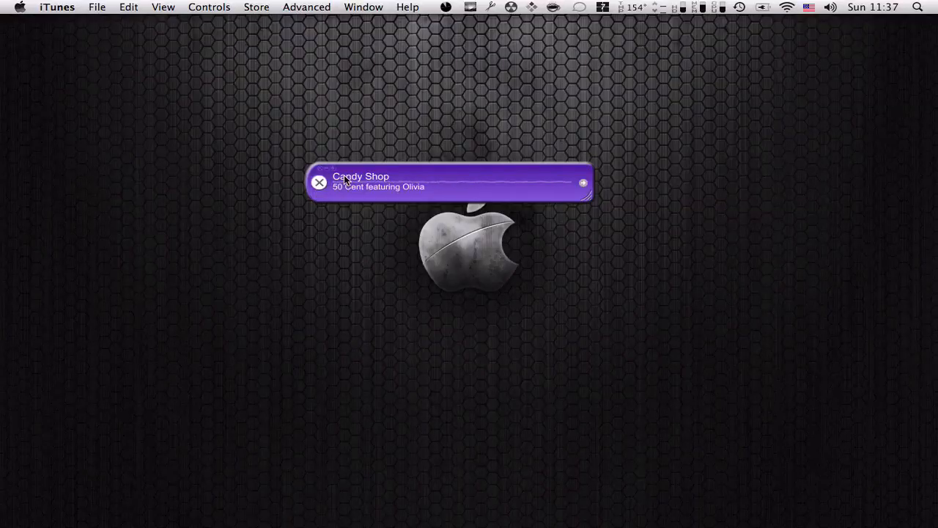
click(318, 182)
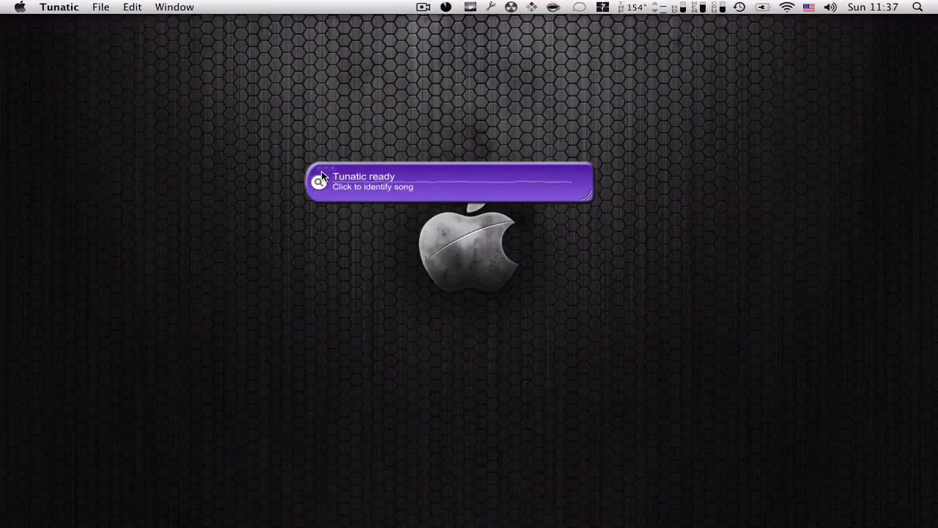